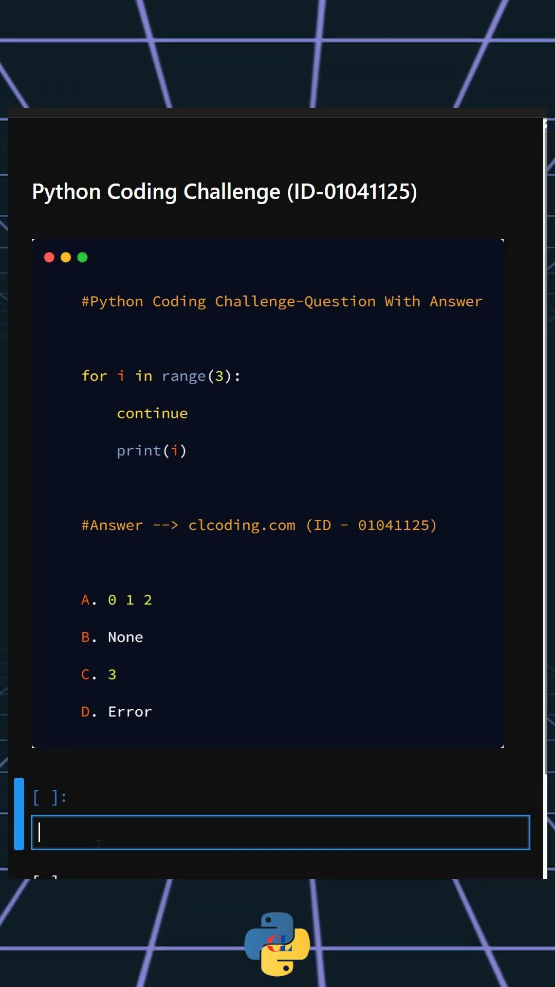
mouse_move(187, 675)
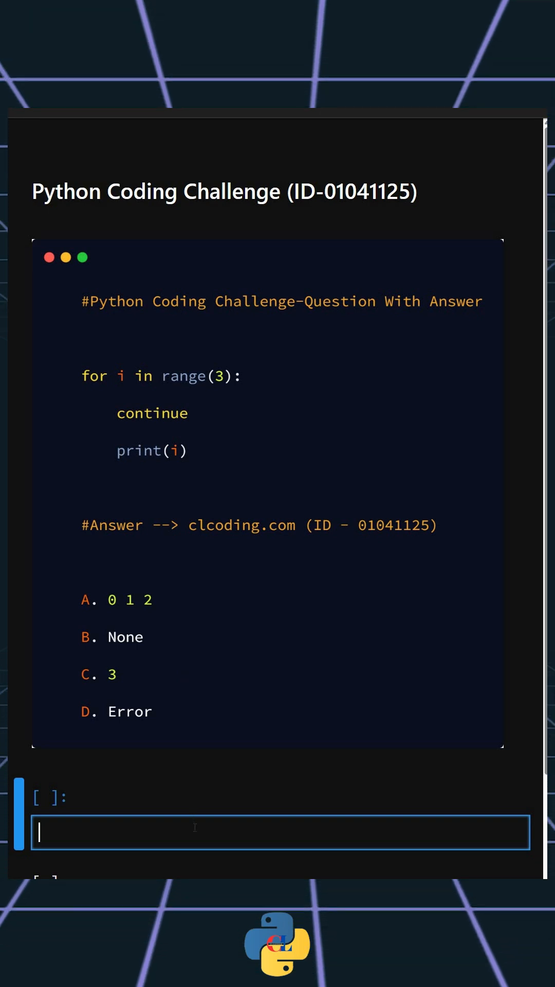
- Type 'for i in range(3):' with 'continue' as the loop body in the empty cell
text(for)
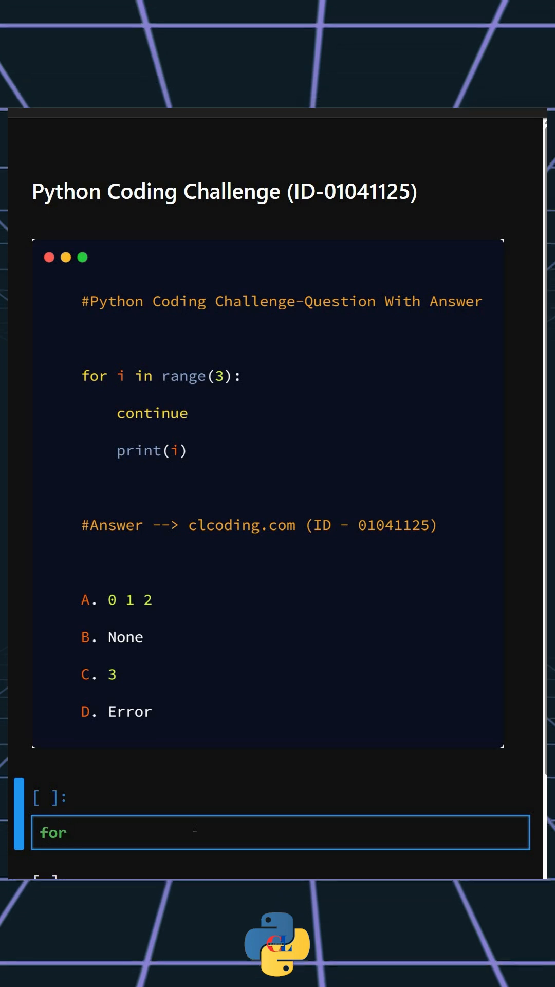
text(i in range(3):)
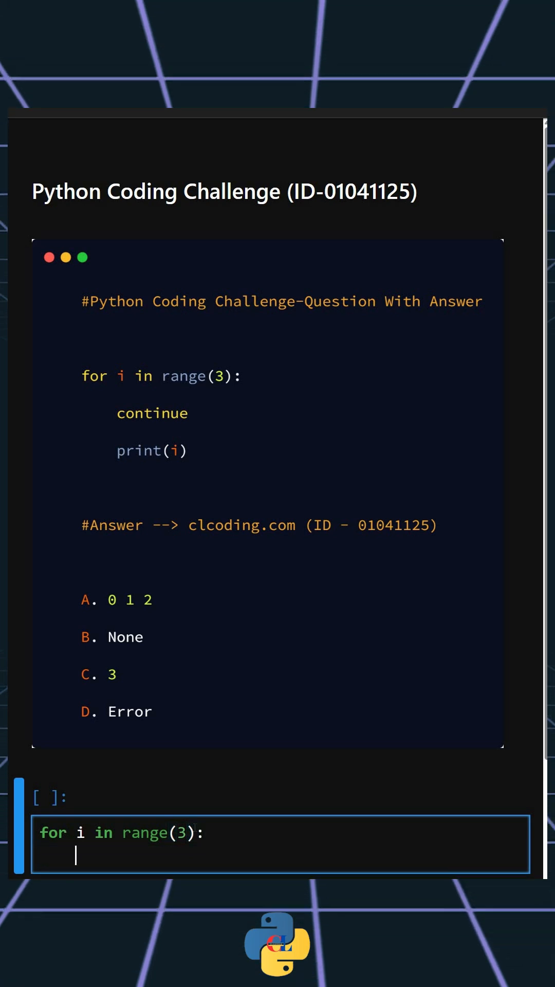
text(continue)
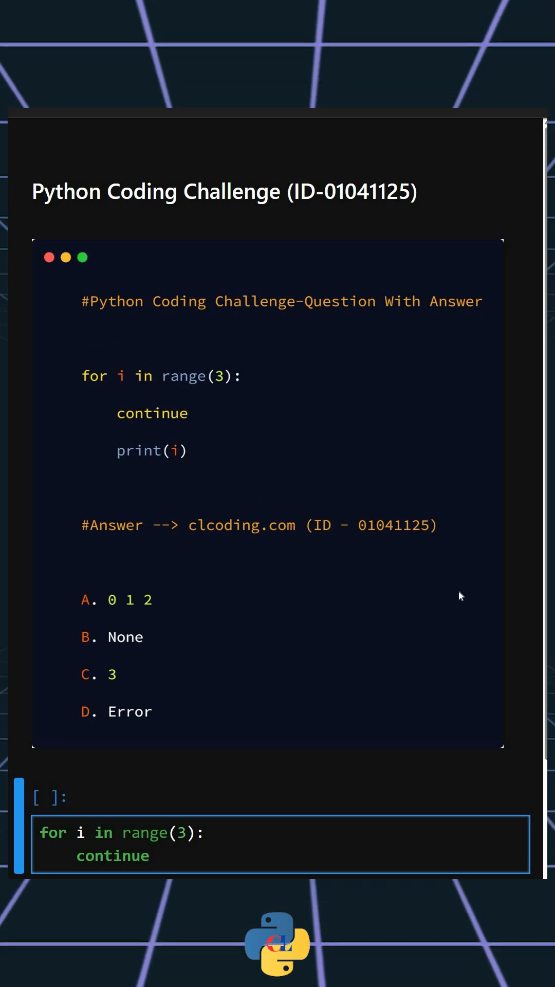
click(151, 855)
text(print(i))
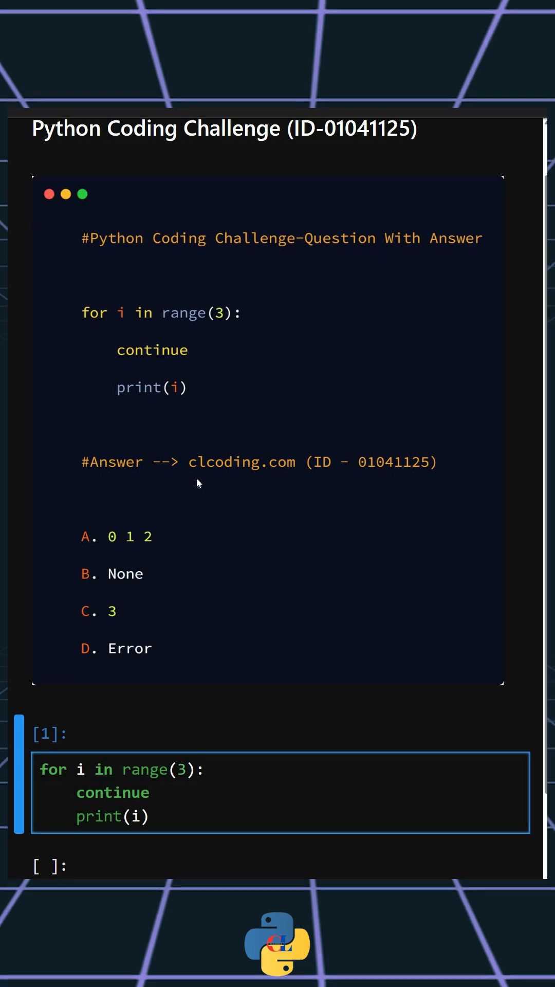
scroll(up, 3)
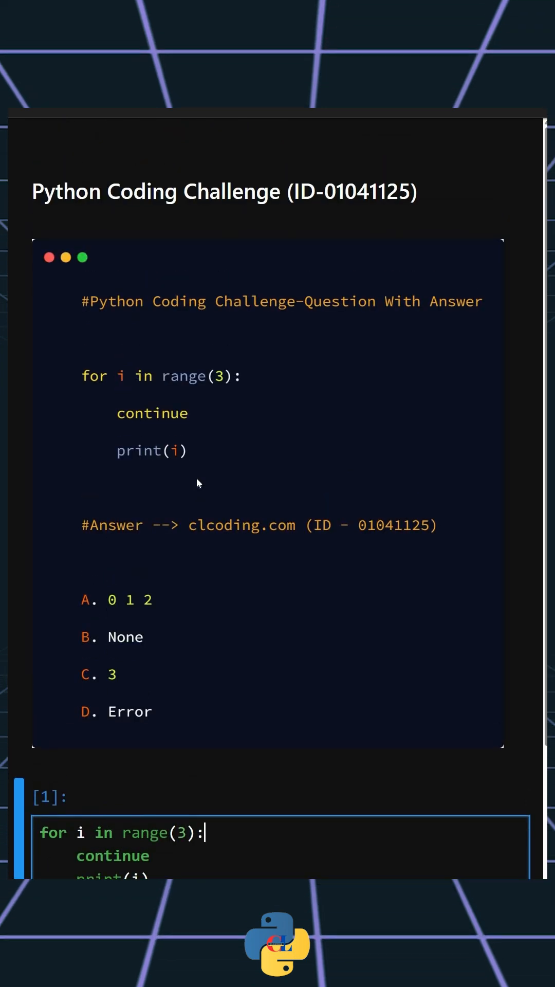
mouse_move(197, 543)
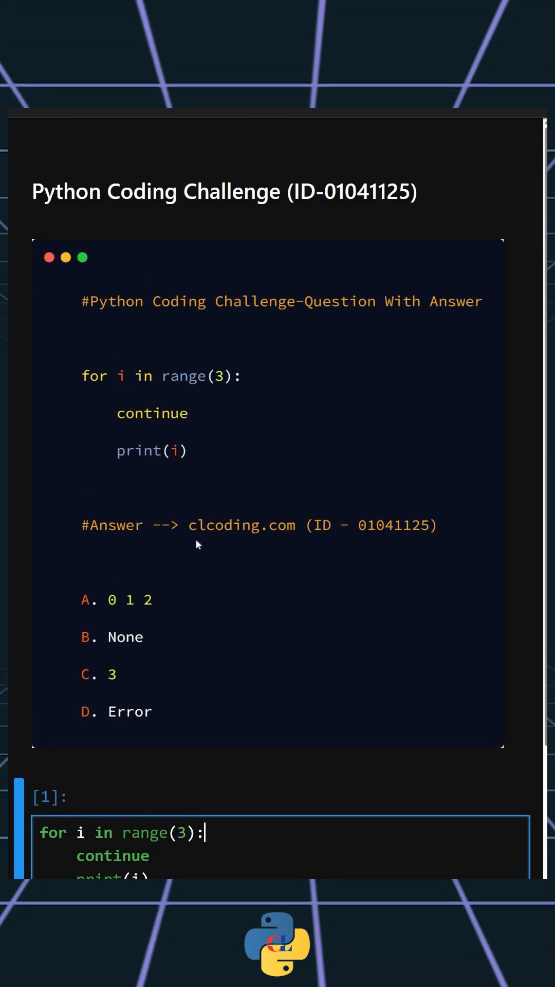
mouse_move(351, 536)
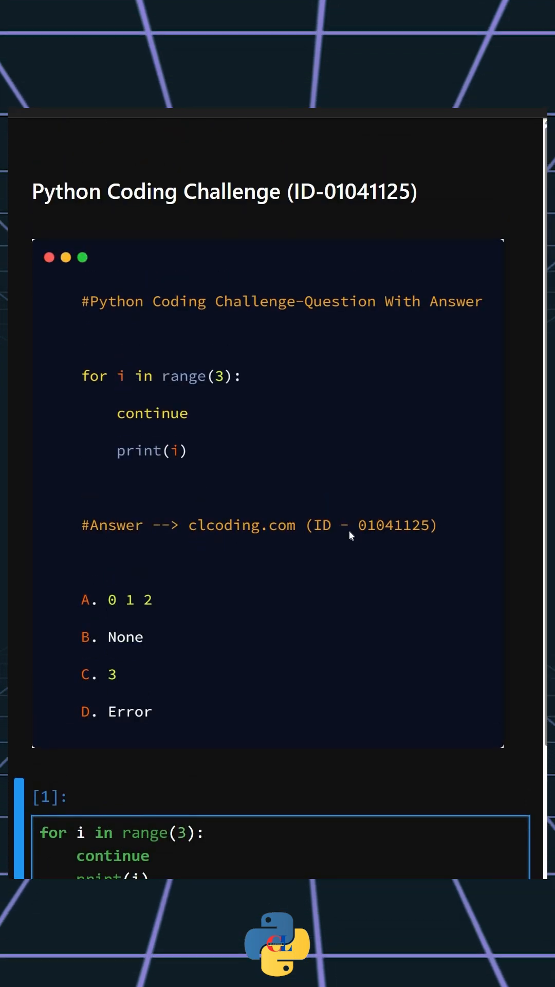
click(205, 832)
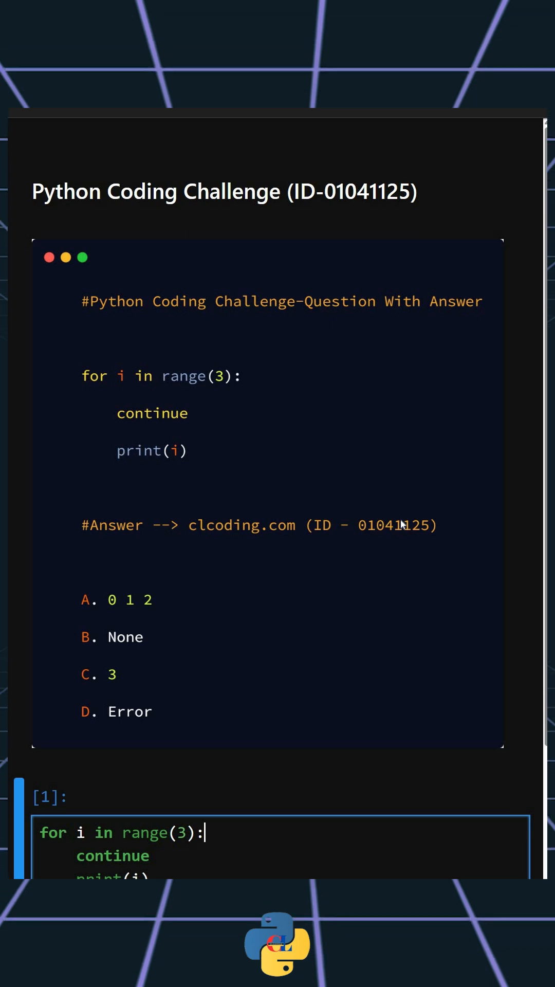